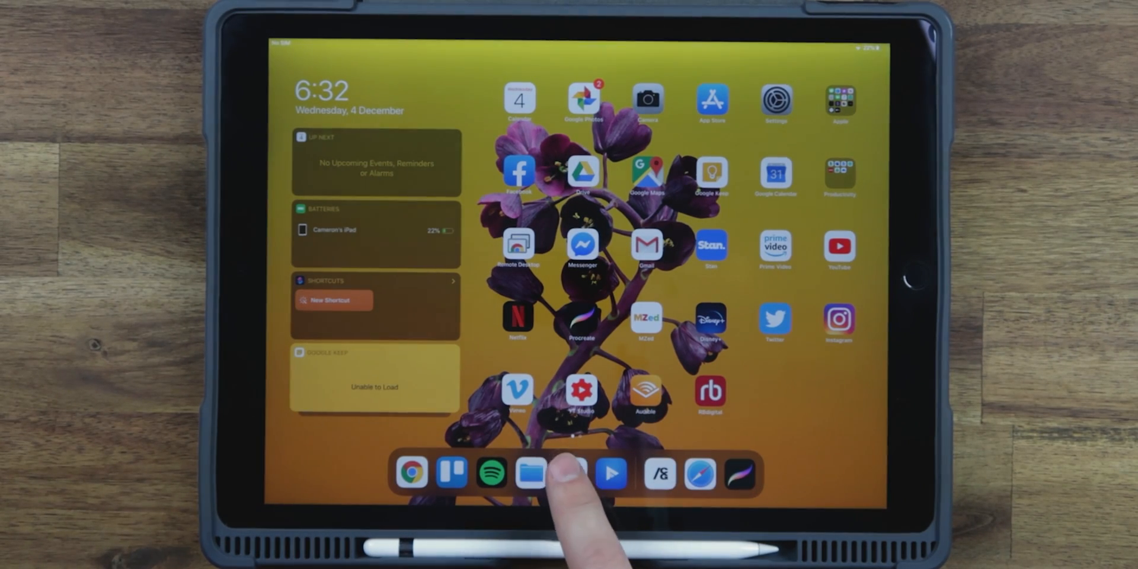
Step: Launch Duet Display from the Dock to reach its 'Connect To Mac Or PC' screen
left_click(571, 473)
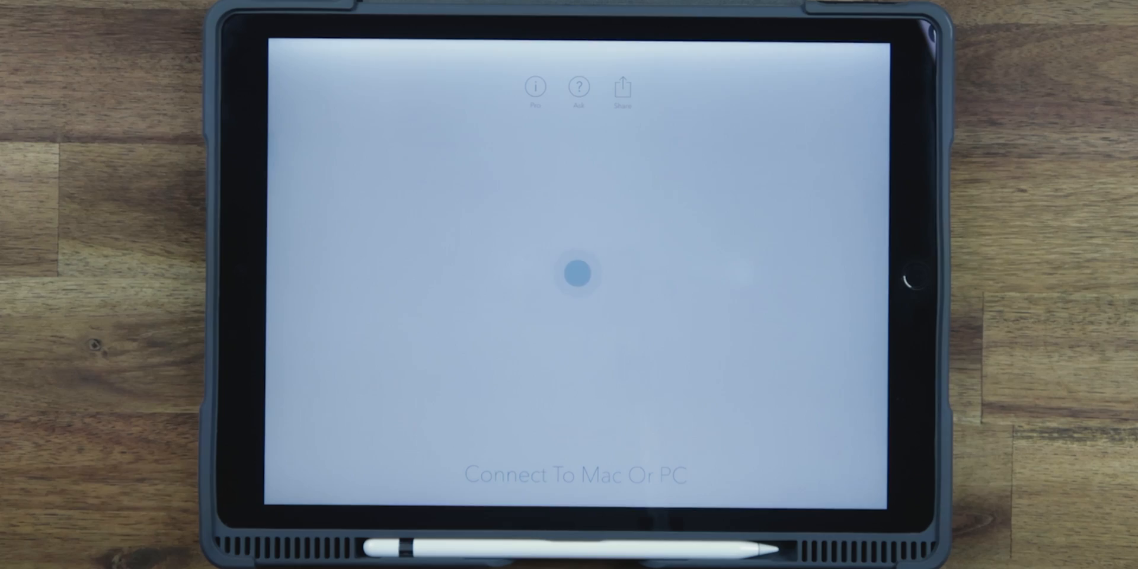